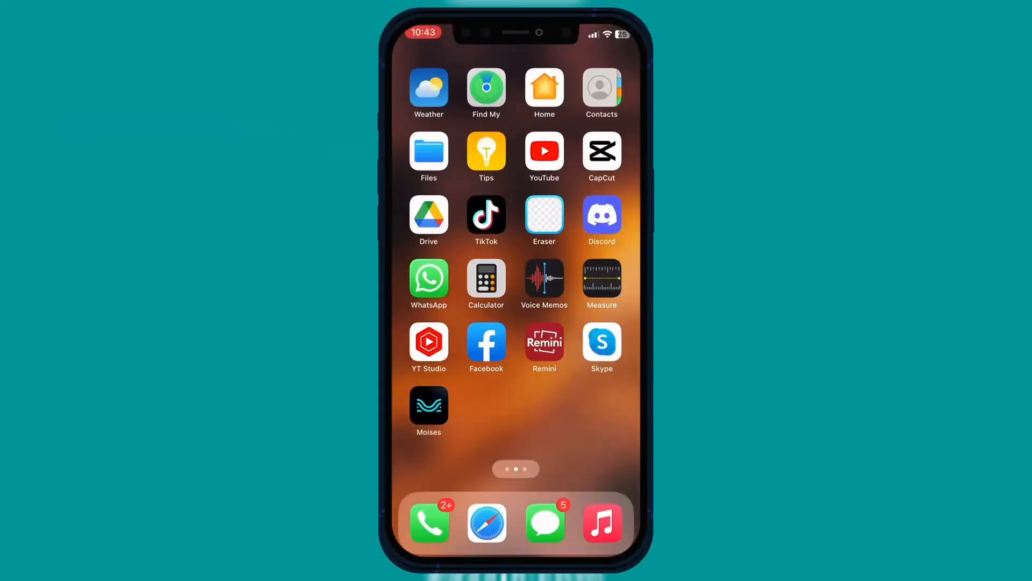
# Launch WhatsApp from the home screen and show its Chats list.
pyautogui.click(428, 281)
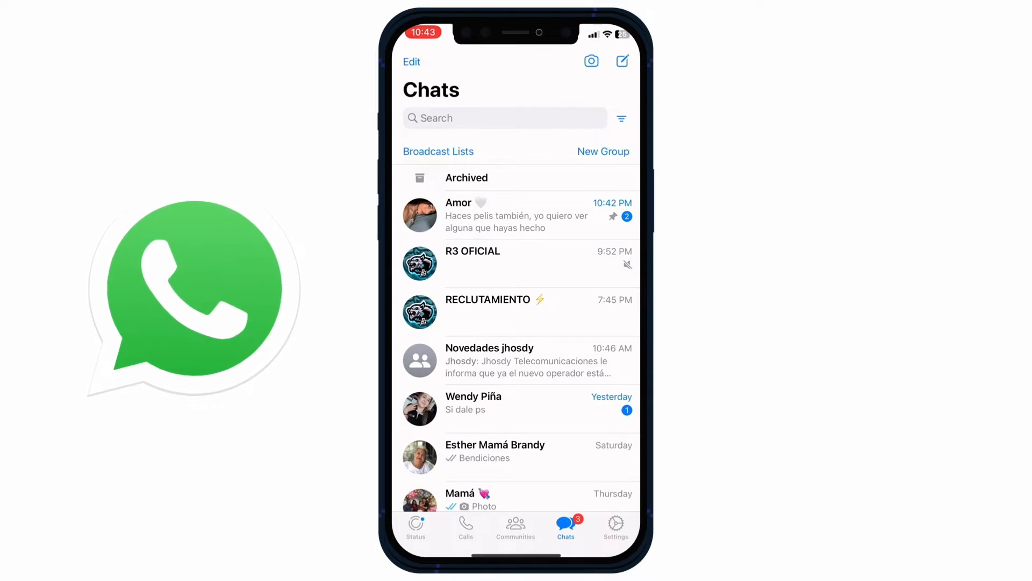
pyautogui.click(615, 527)
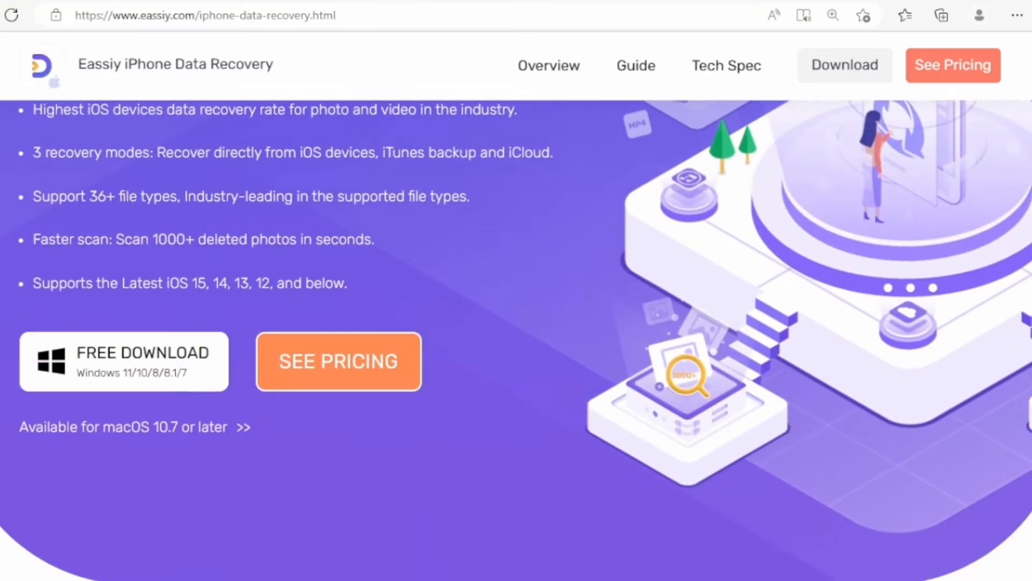
# Scroll the Eassiy page down to the '3 Modes to Restore iPhone Data' section.
pyautogui.scroll(-3)
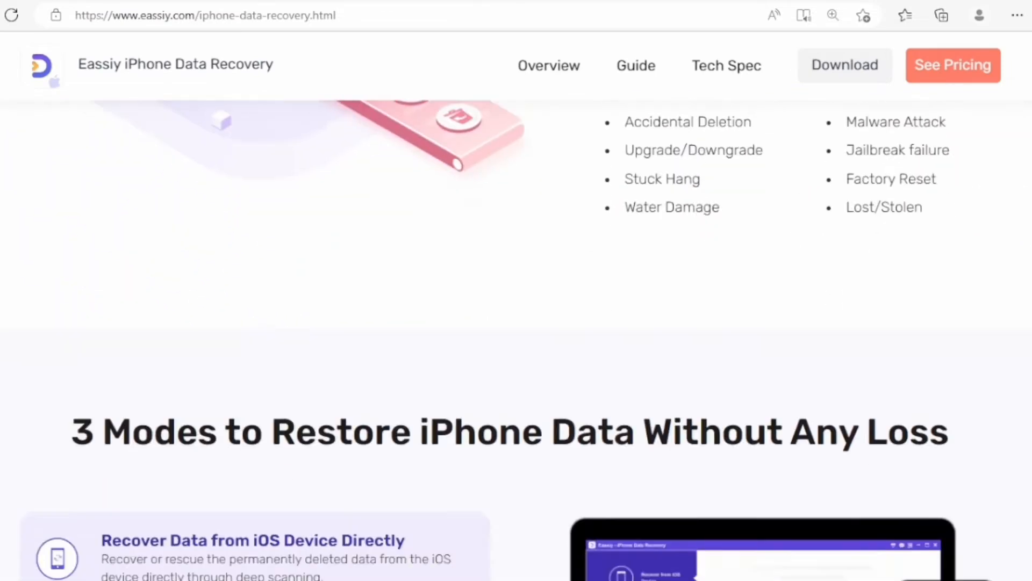
pyautogui.scroll(-3)
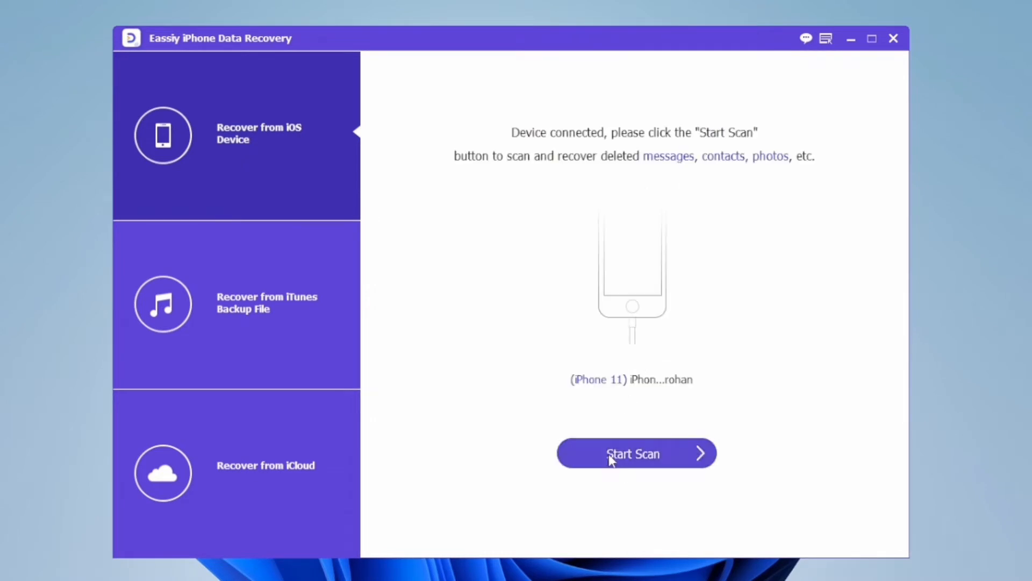
# Start scanning the iPhone 11 and continue past the passcode prompt.
pyautogui.click(636, 453)
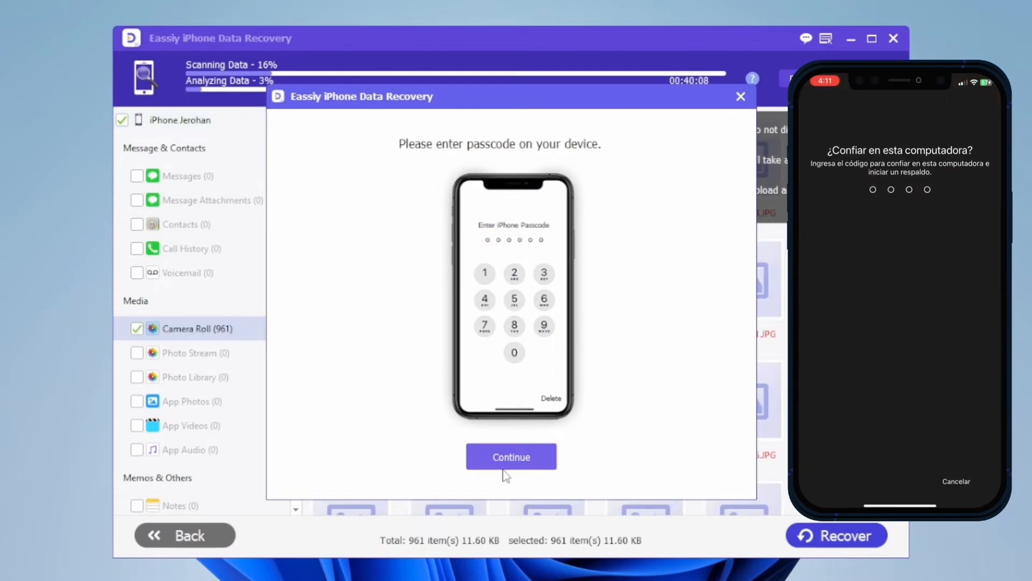
pyautogui.click(511, 456)
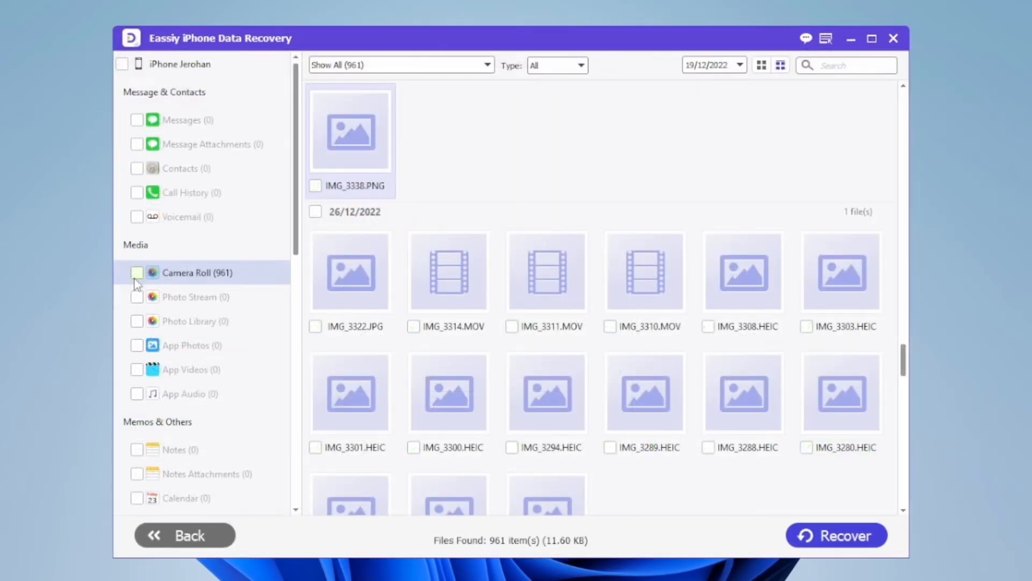
# Recover IMG_3338.PNG into the default Recover output folder.
pyautogui.click(316, 186)
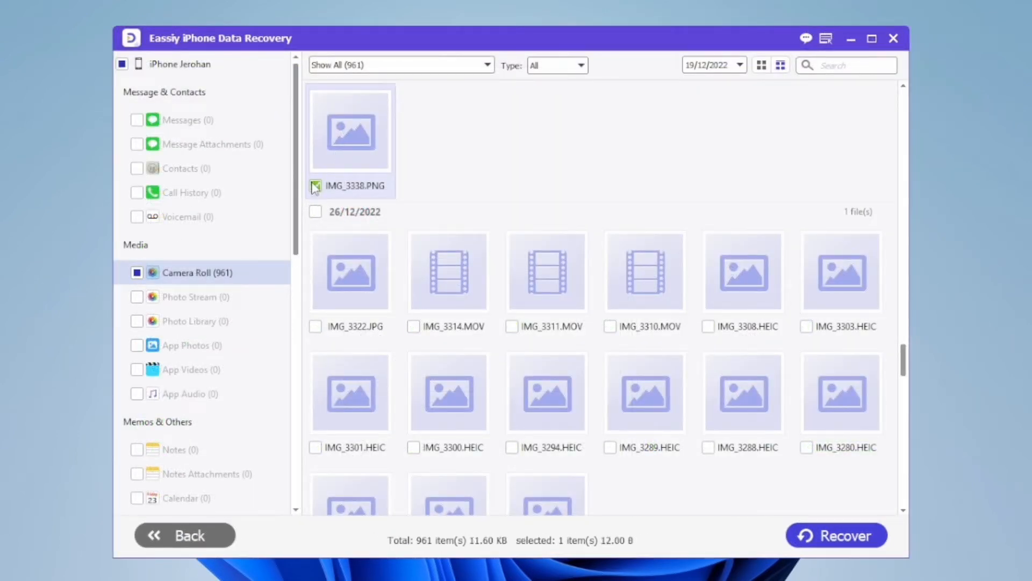
pyautogui.click(837, 534)
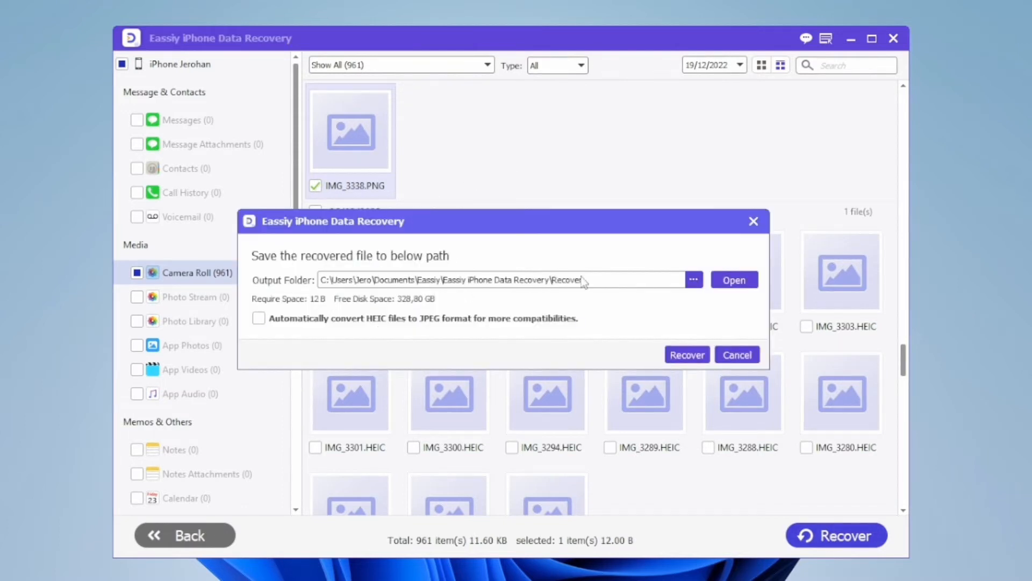
pyautogui.click(733, 279)
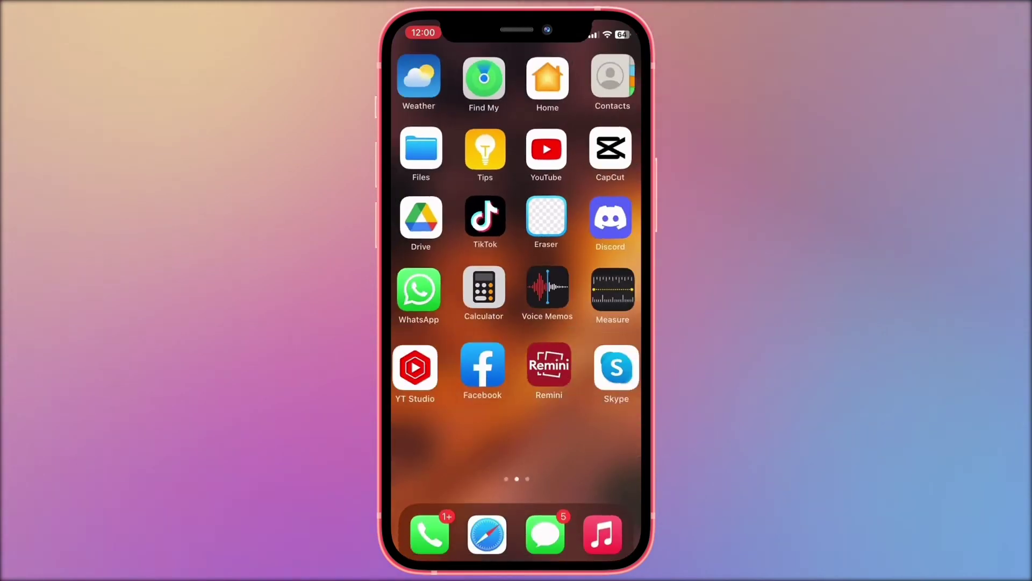
# Launch WhatsApp and enter the 'Message yourself' chat.
pyautogui.click(418, 291)
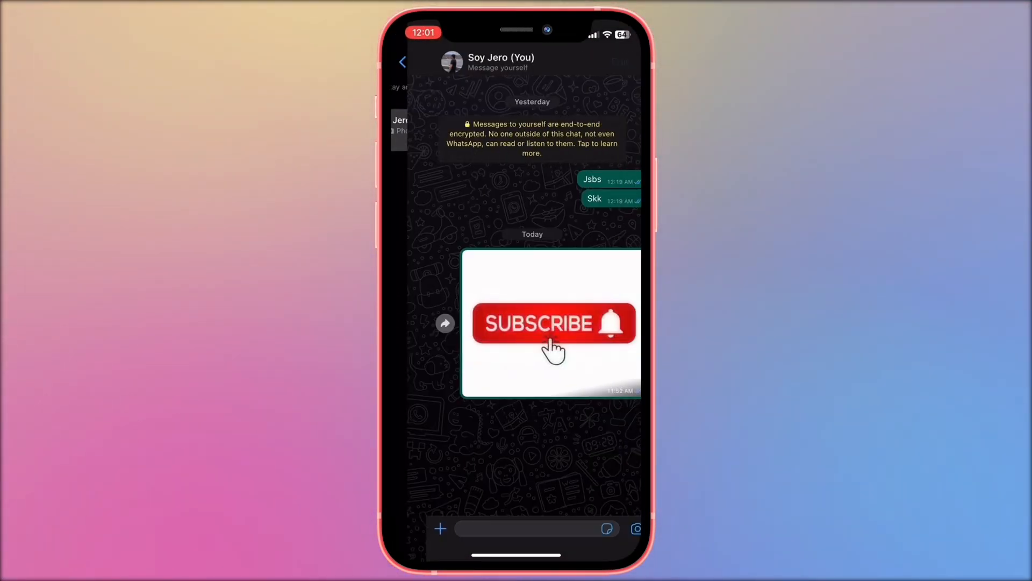
pyautogui.click(404, 62)
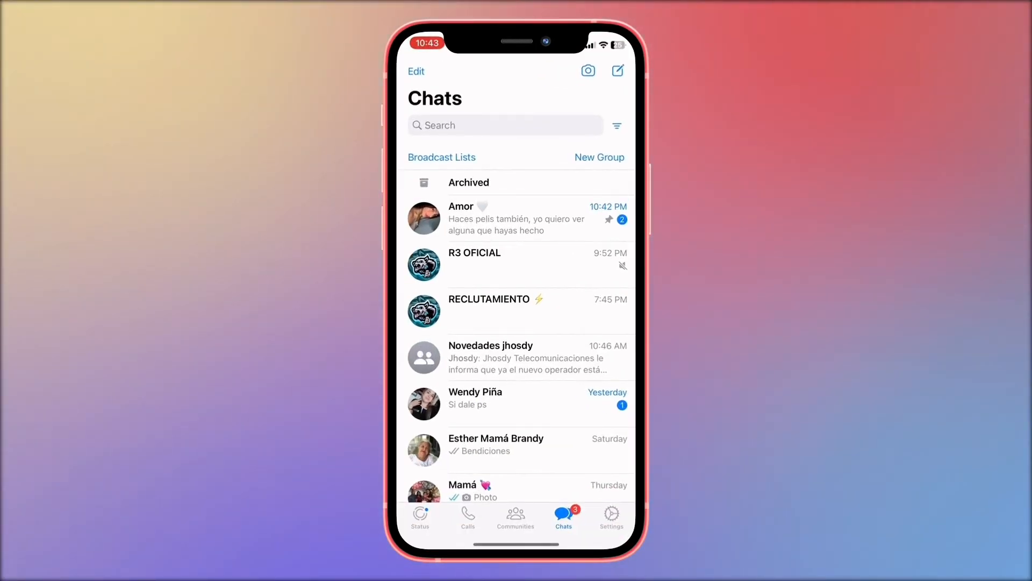
# Go to WhatsApp Settings and into the Chats settings.
pyautogui.click(611, 517)
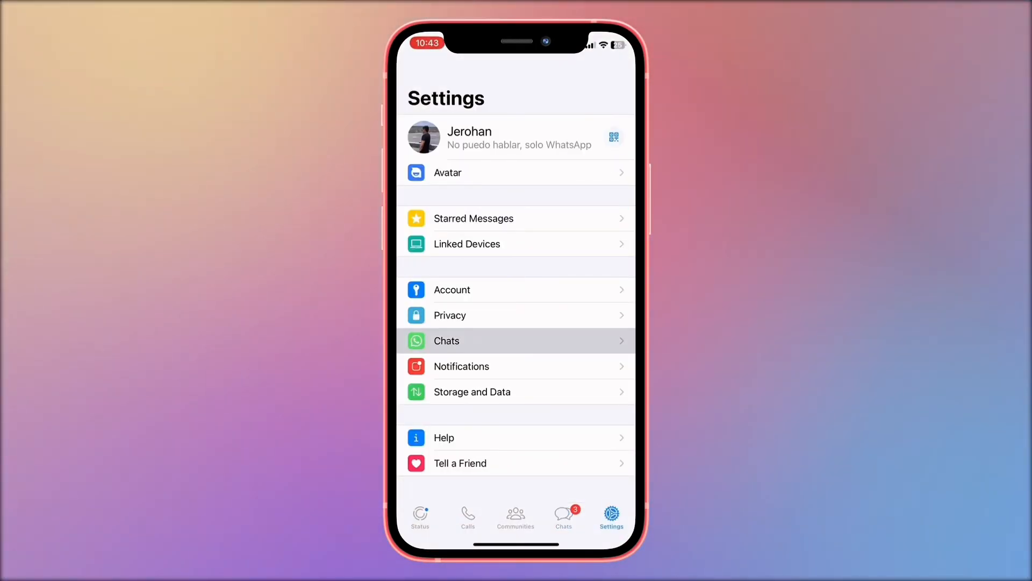
pyautogui.click(517, 341)
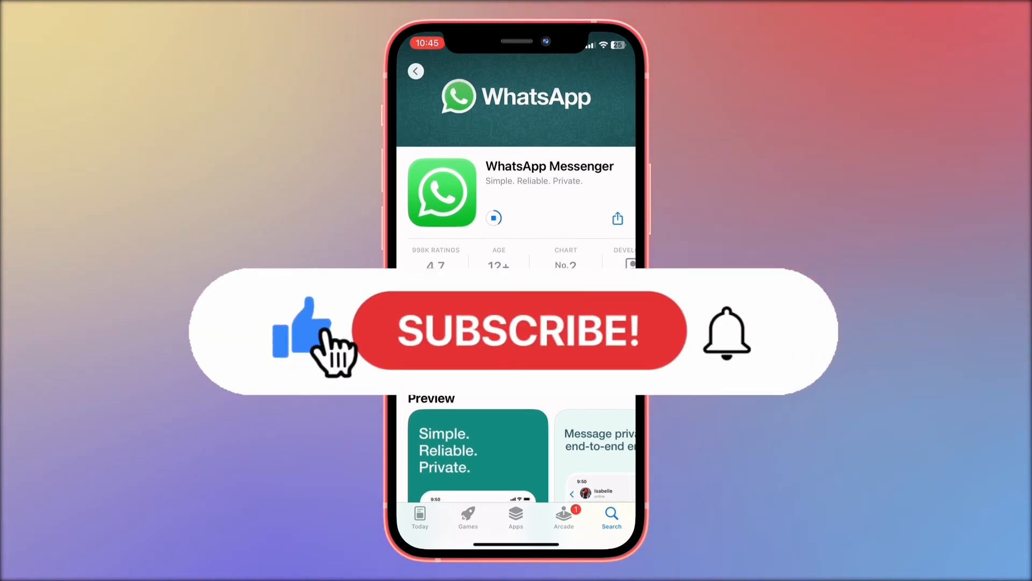
# Download WhatsApp Messenger again from its App Store page.
pyautogui.click(518, 331)
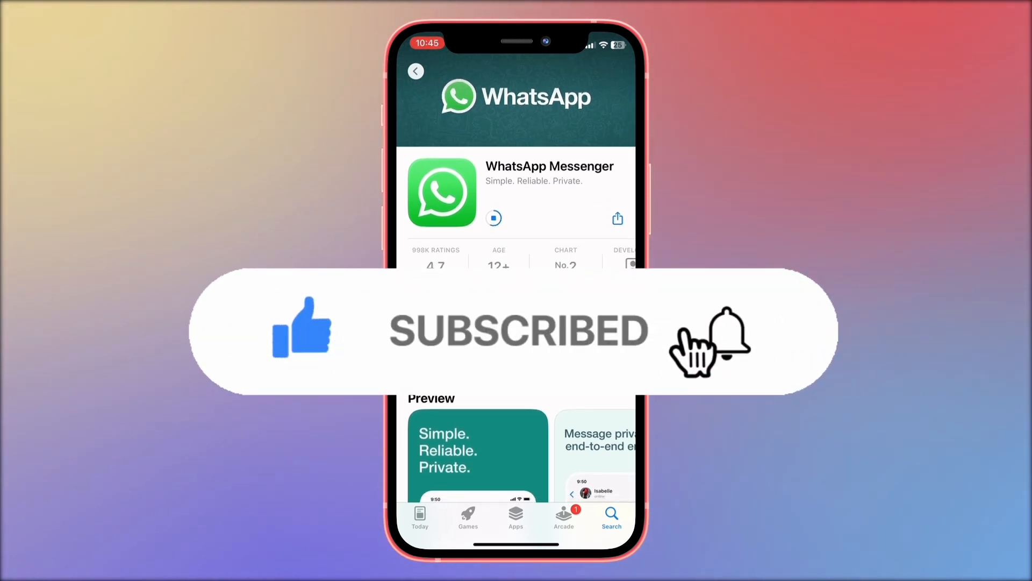